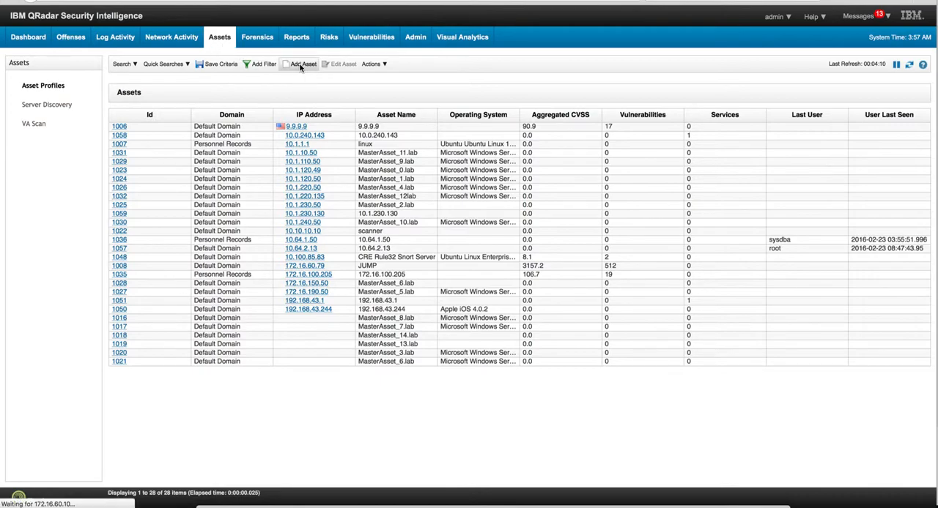
# Start a new asset profile, begin adding an IP address, then abandon it
pyautogui.click(301, 64)
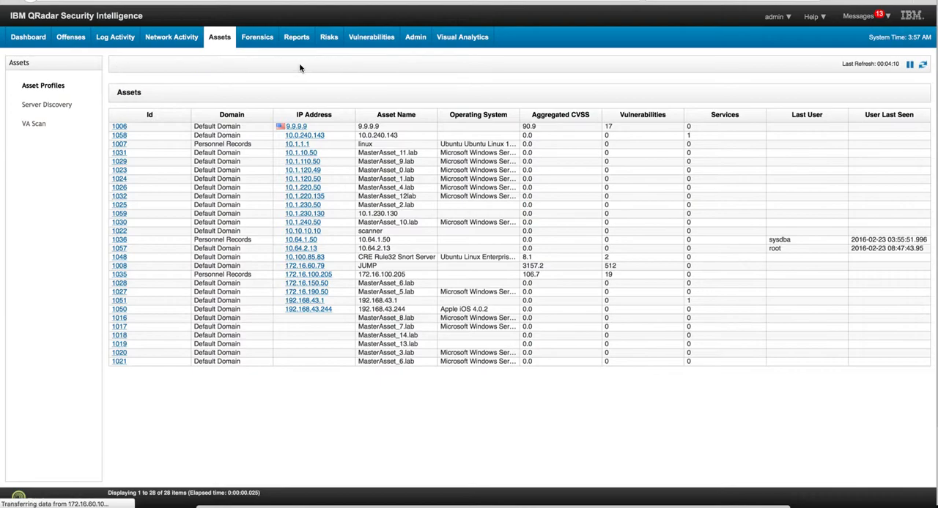
pyautogui.click(210, 146)
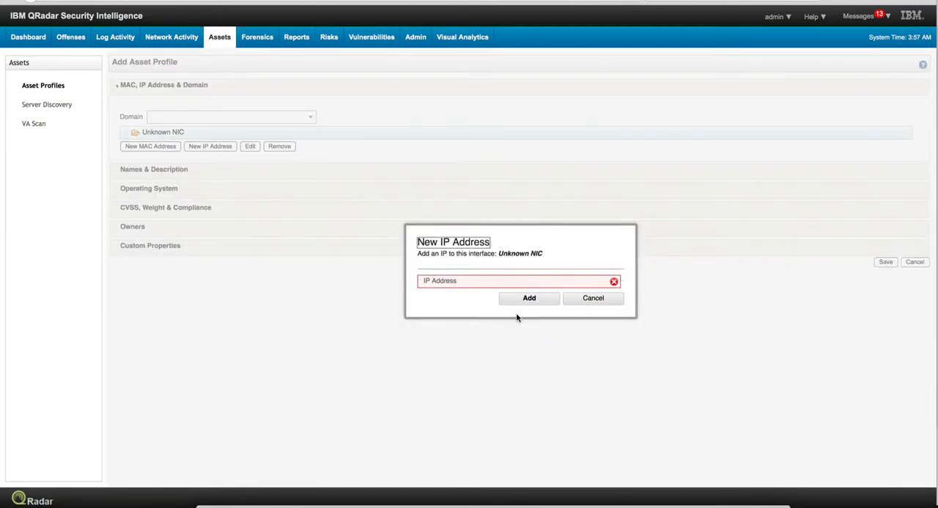
pyautogui.moveTo(583, 310)
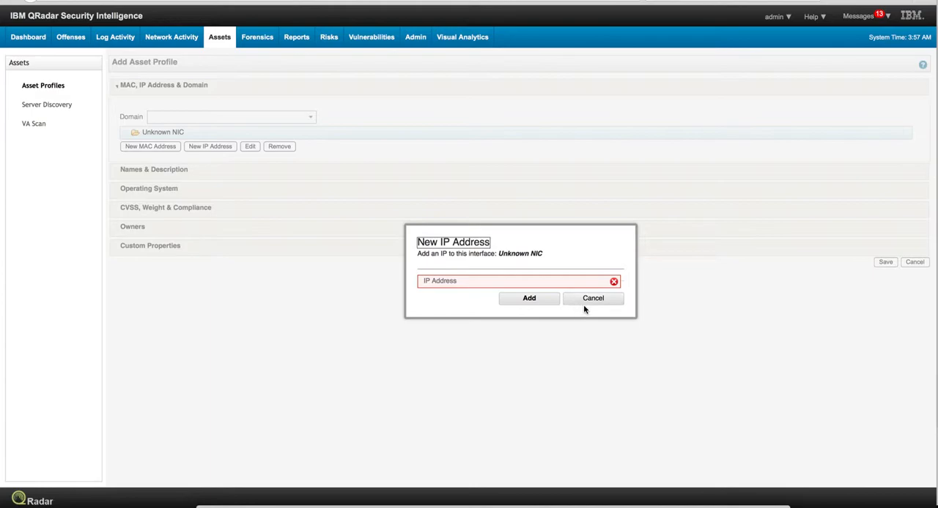
pyautogui.moveTo(592, 301)
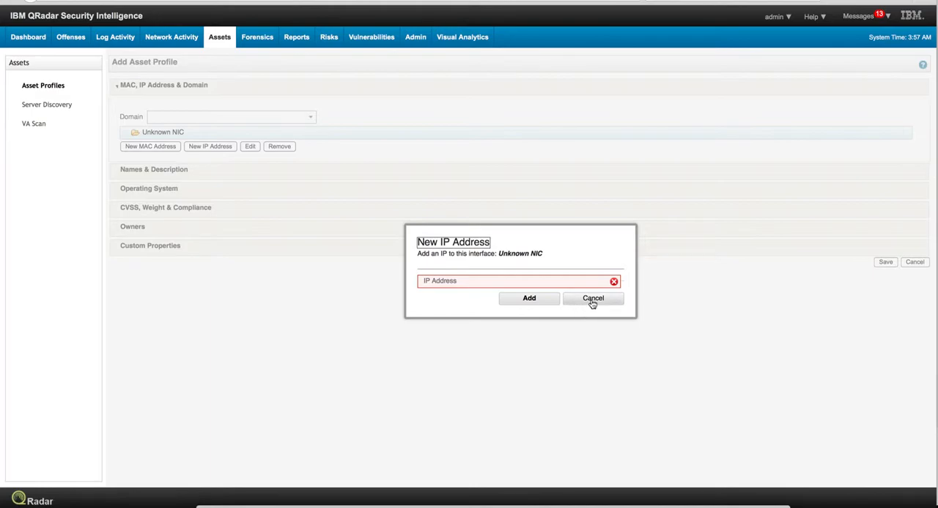
pyautogui.click(592, 298)
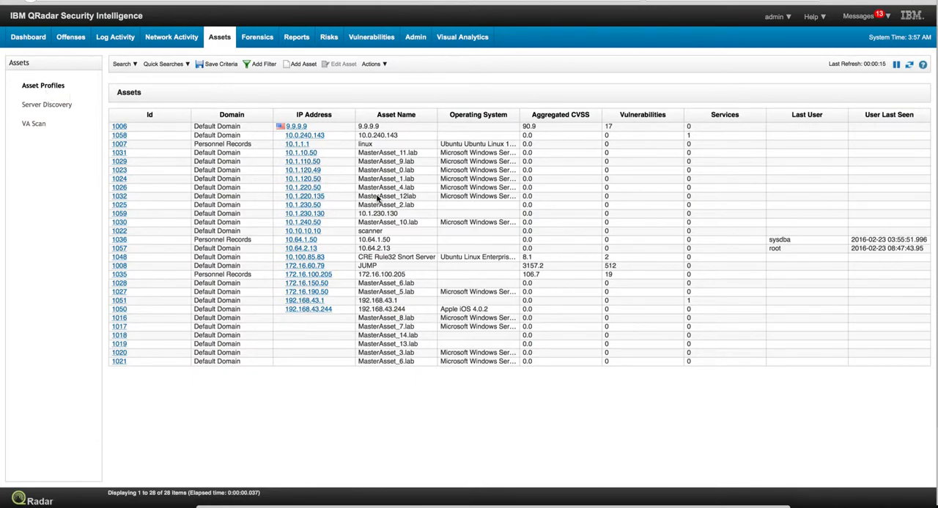
pyautogui.moveTo(463, 174)
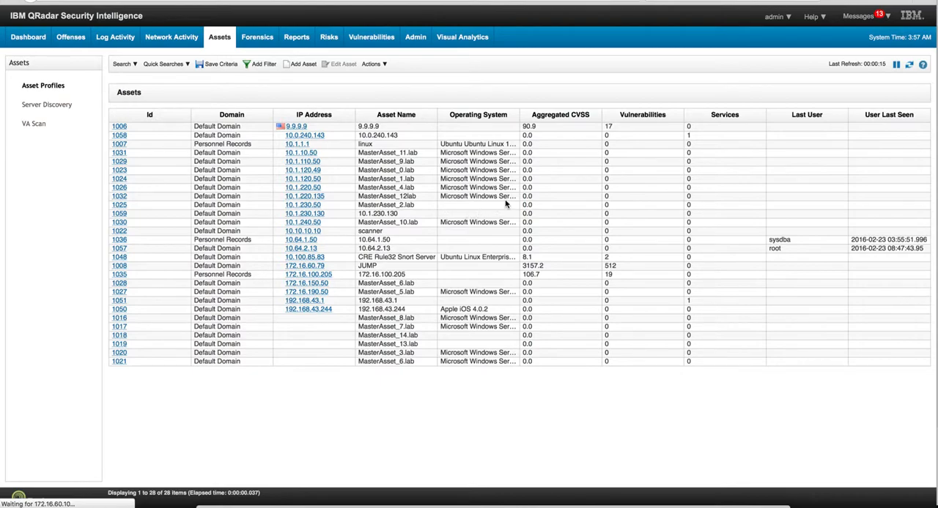
pyautogui.moveTo(613, 274)
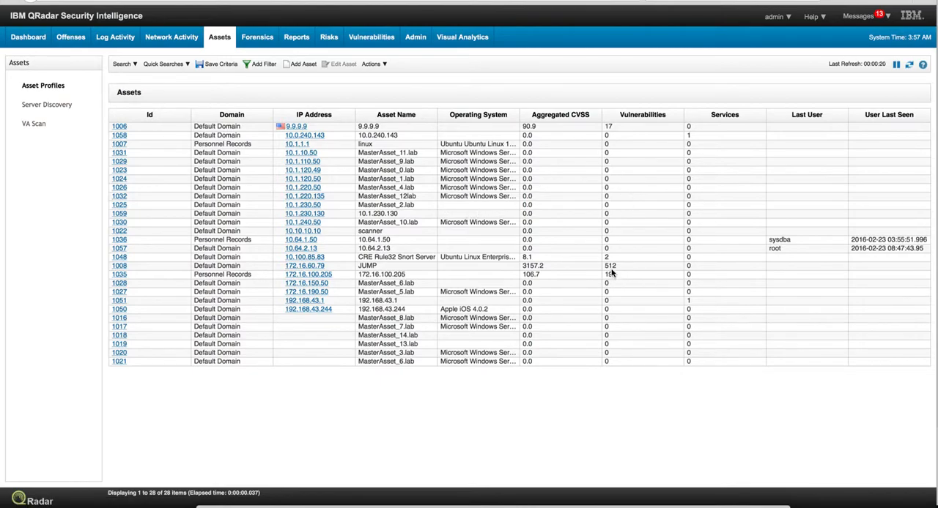
pyautogui.moveTo(570, 255)
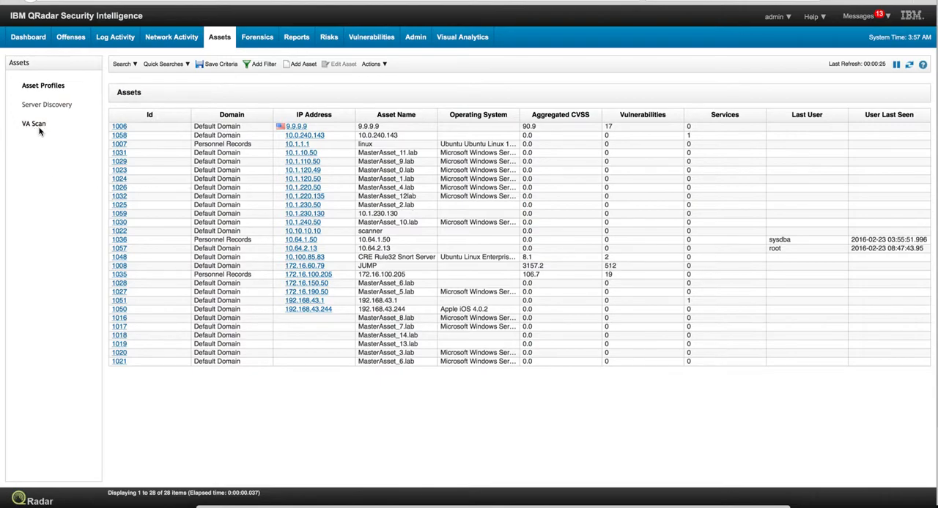
pyautogui.moveTo(621, 272)
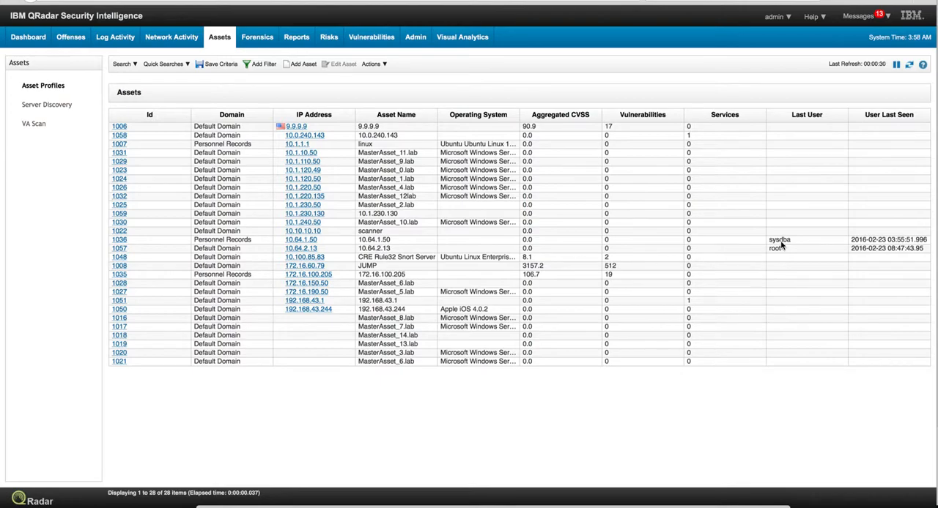
pyautogui.moveTo(725, 247)
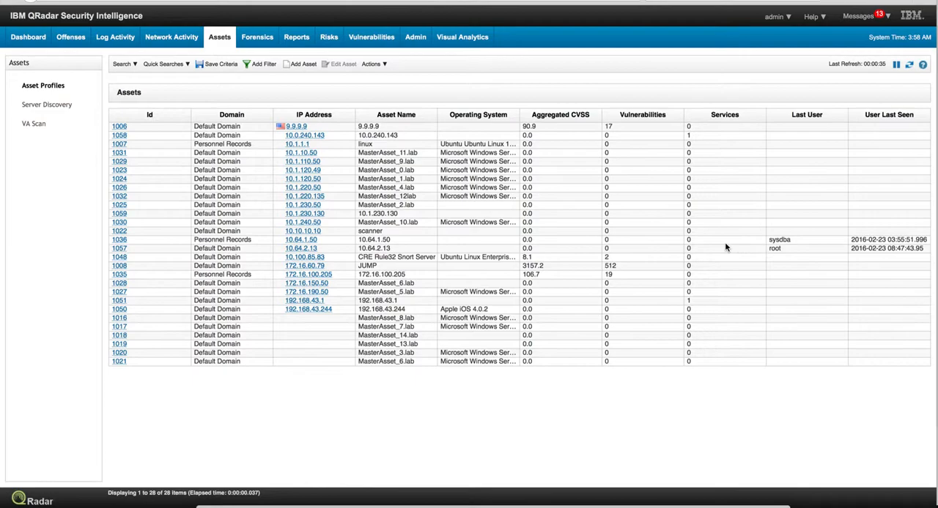
pyautogui.moveTo(781, 248)
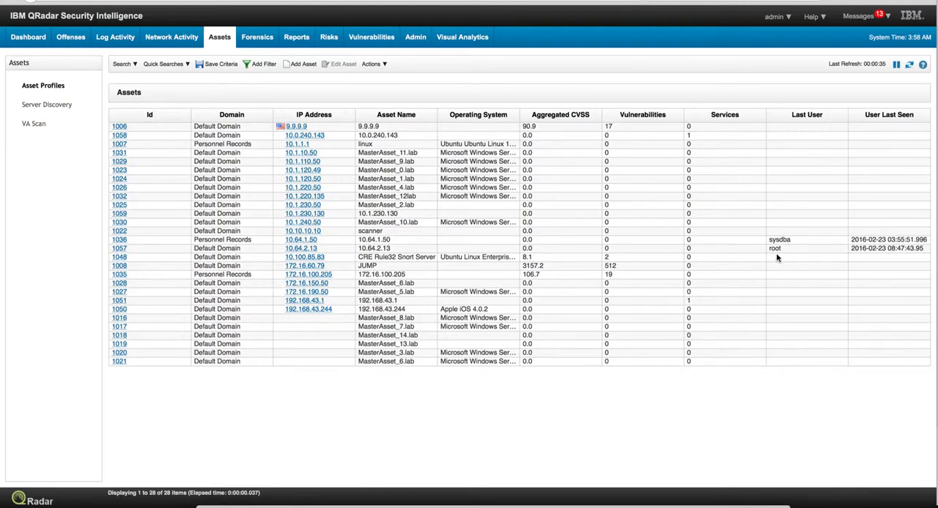
pyautogui.moveTo(861, 252)
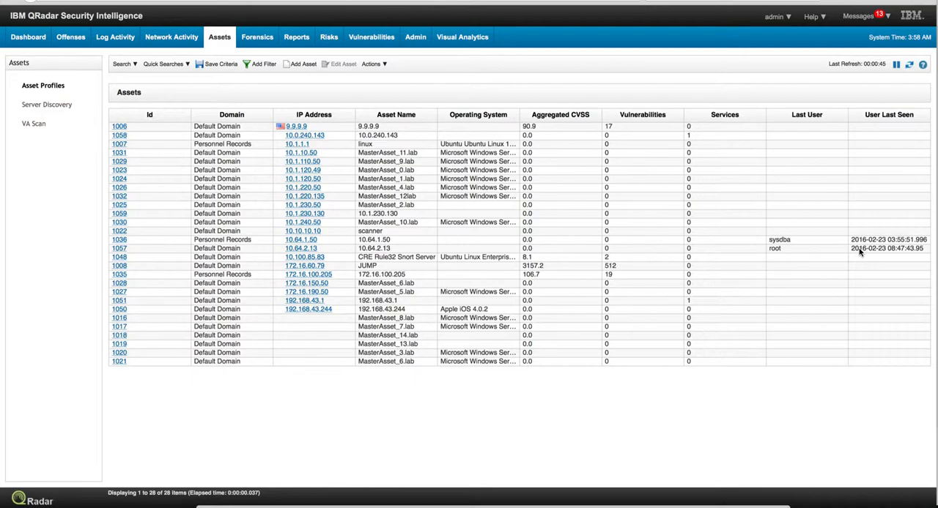
pyautogui.moveTo(825, 244)
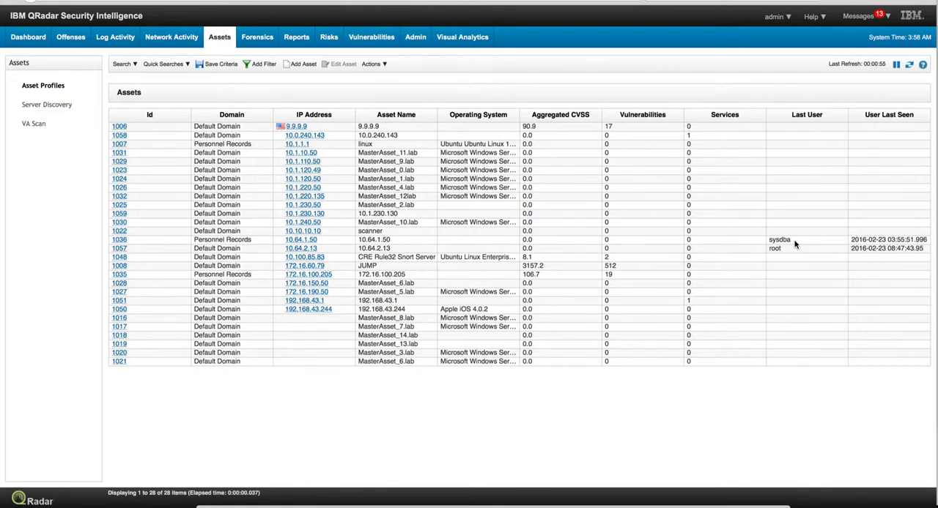
pyautogui.moveTo(850, 249)
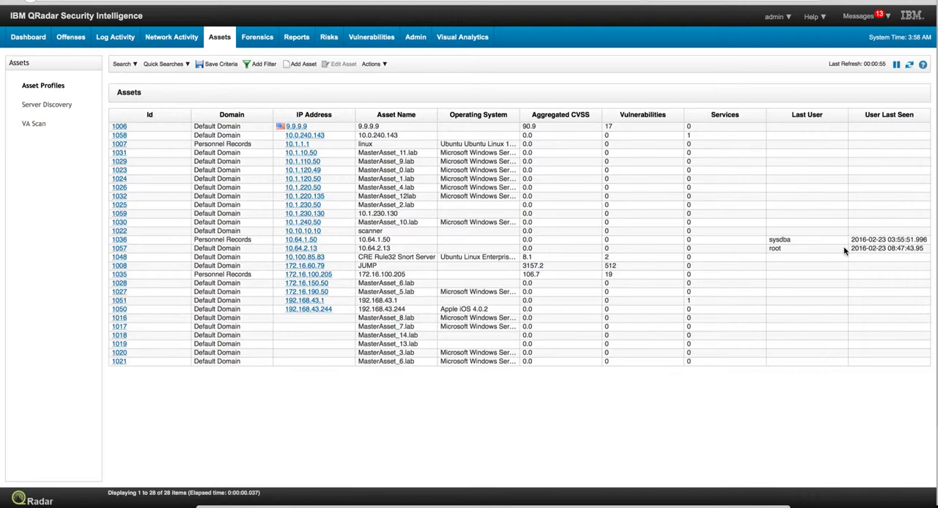
pyautogui.moveTo(531, 274)
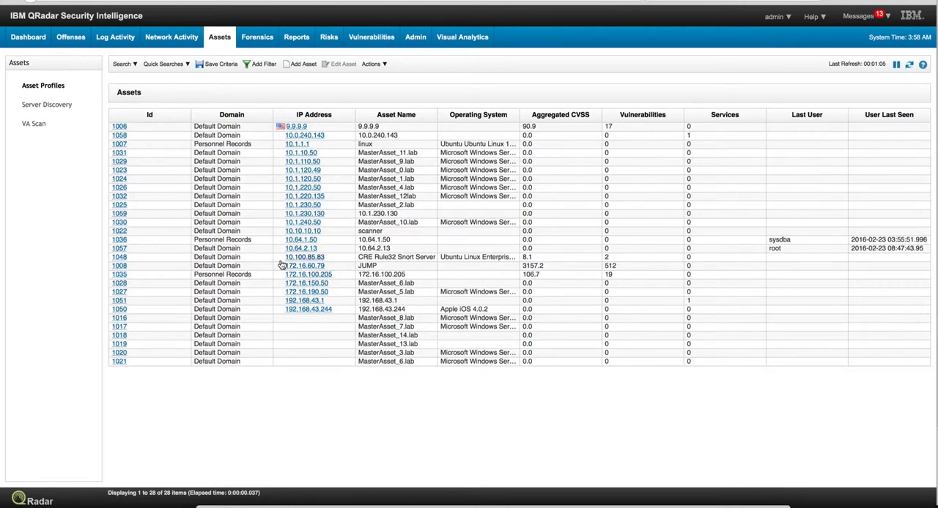
# Open and browse the JUMP asset's profile
pyautogui.click(303, 265)
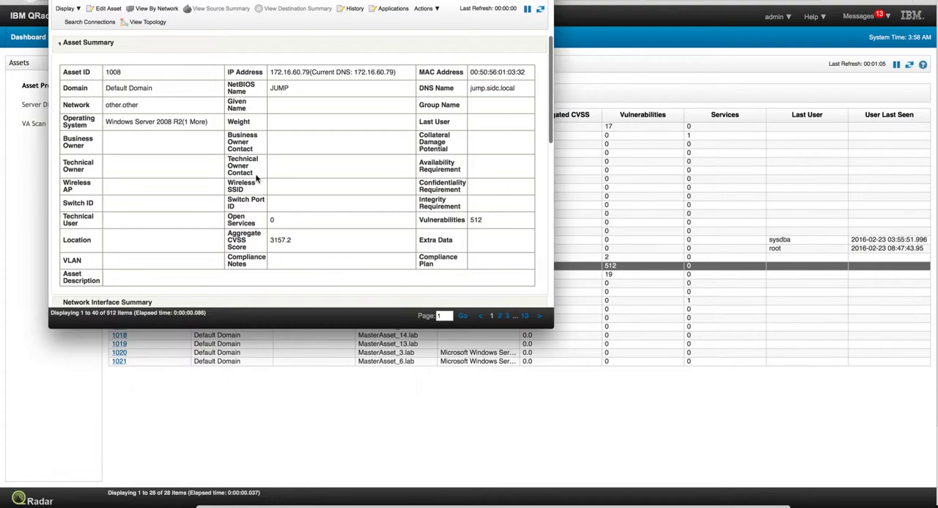
pyautogui.moveTo(211, 124)
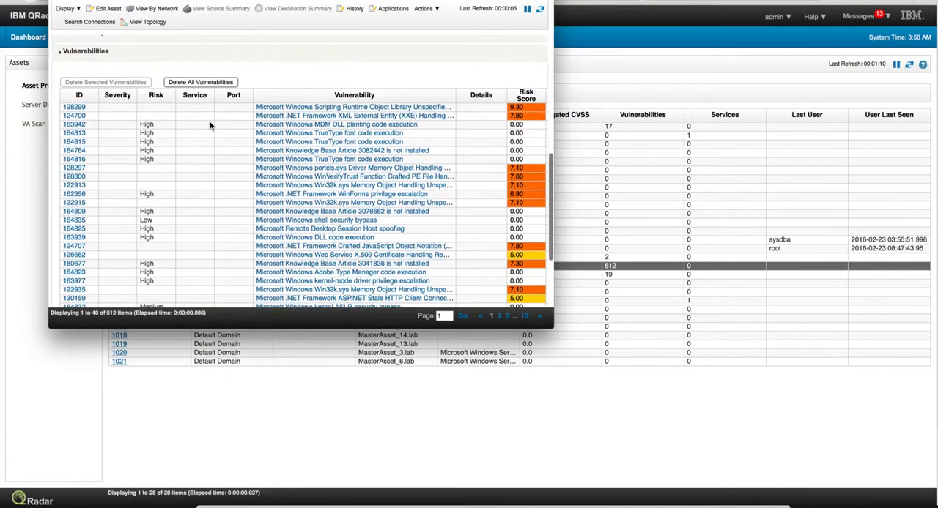
pyautogui.scroll(-3)
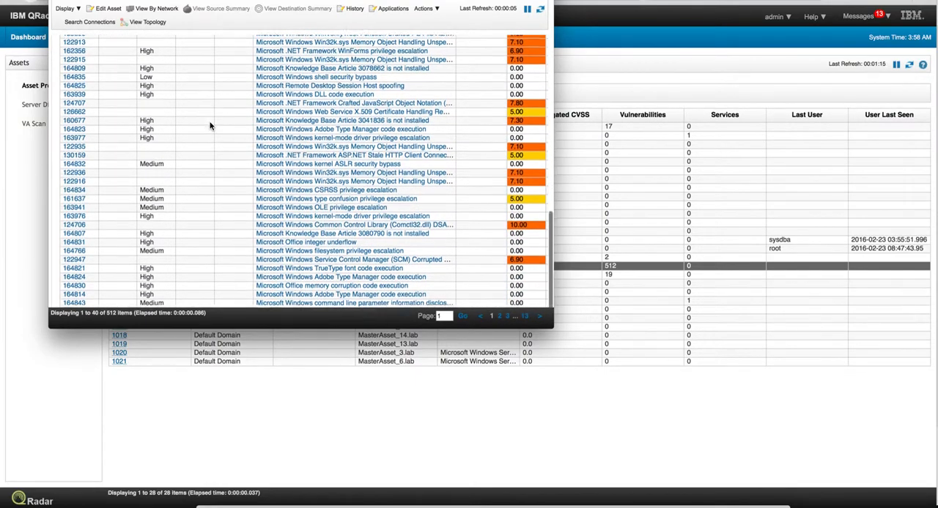
pyautogui.scroll(3)
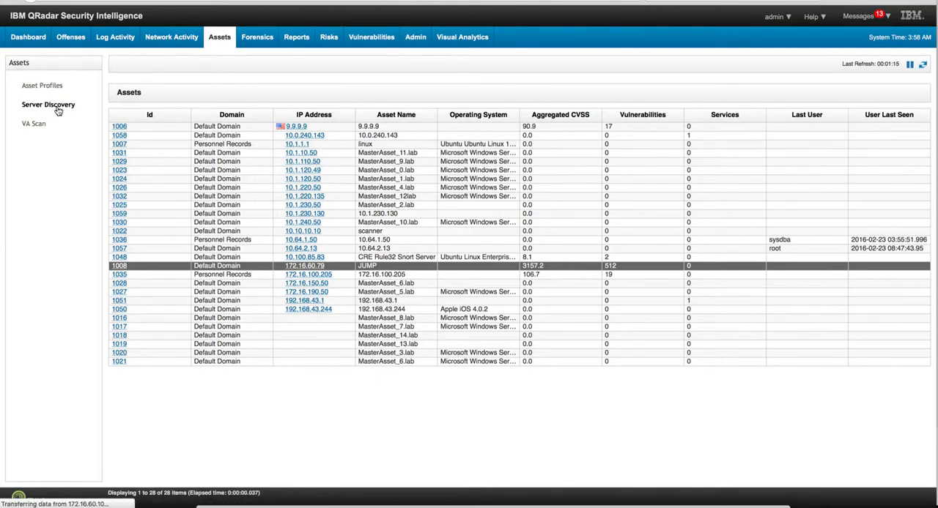
# Open Server Discovery and choose DNS Servers as the server type (port 53)
pyautogui.click(48, 104)
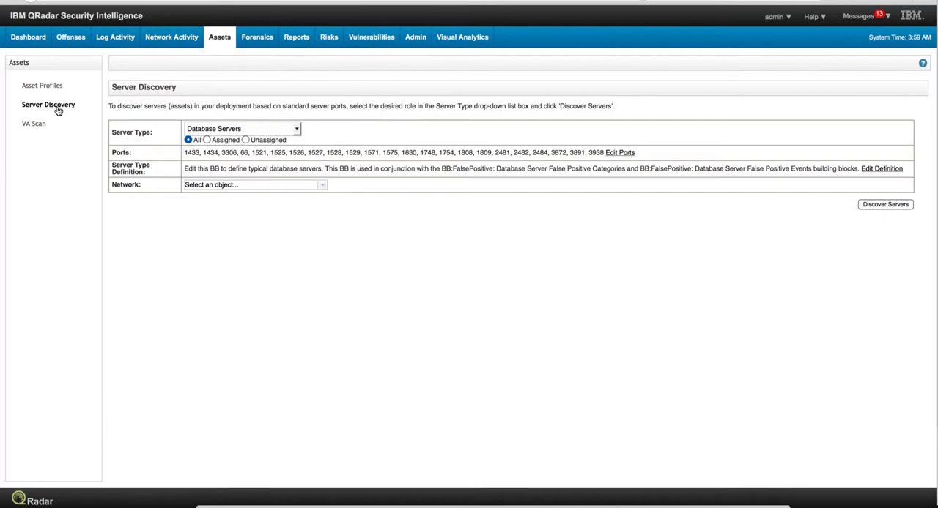
pyautogui.moveTo(307, 131)
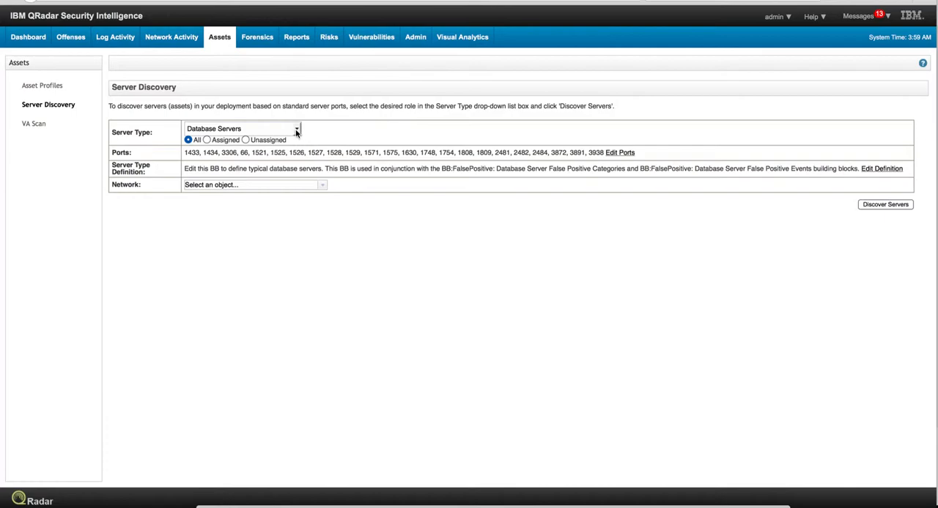
pyautogui.click(296, 132)
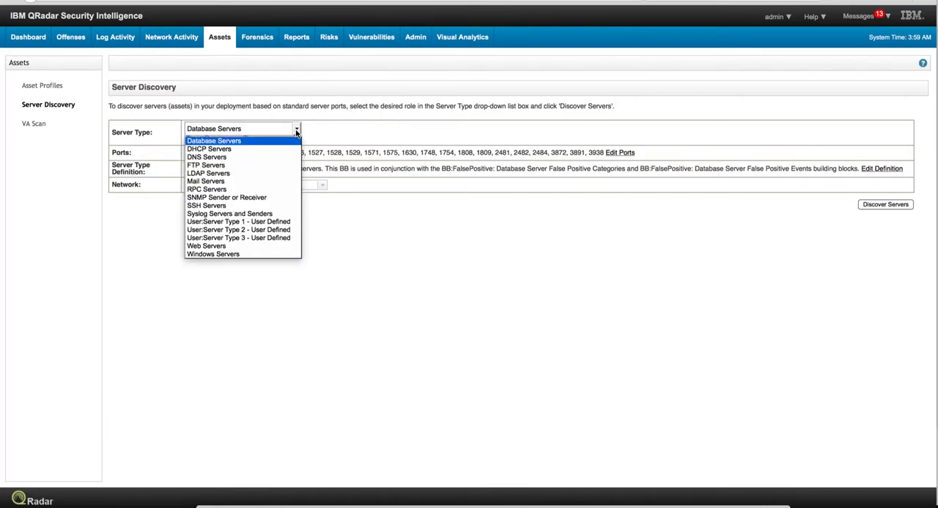
pyautogui.moveTo(206, 189)
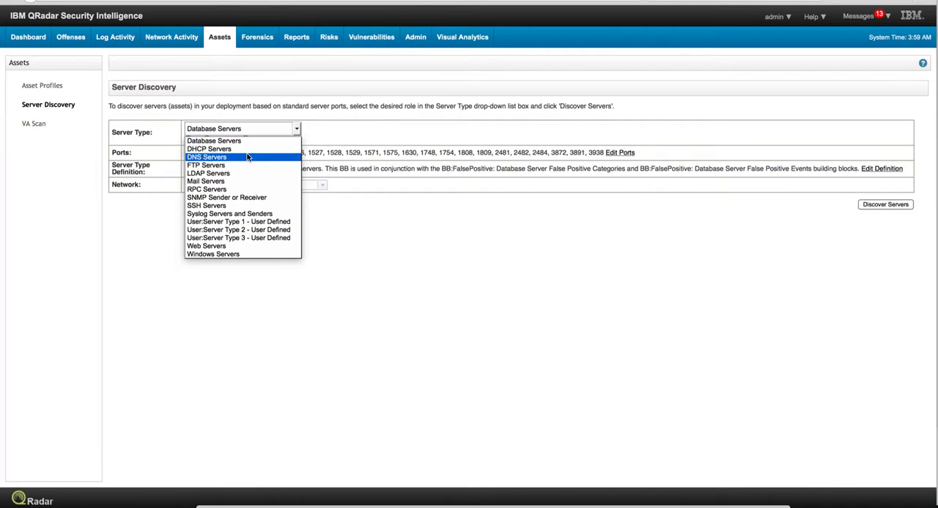
pyautogui.click(207, 157)
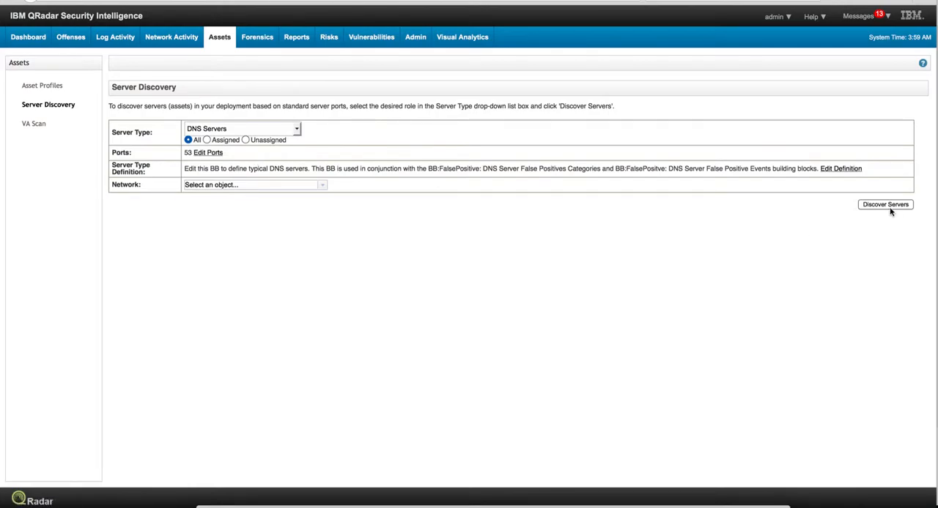
# Run DNS server discovery and approve the server 192.168.43.1 on Wireless_Networks.mobilenet
pyautogui.click(885, 204)
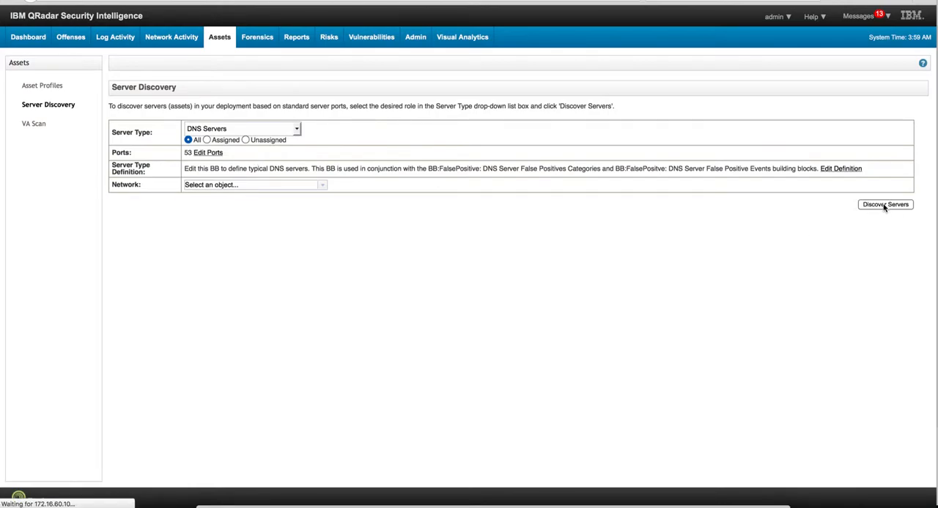
pyautogui.click(884, 204)
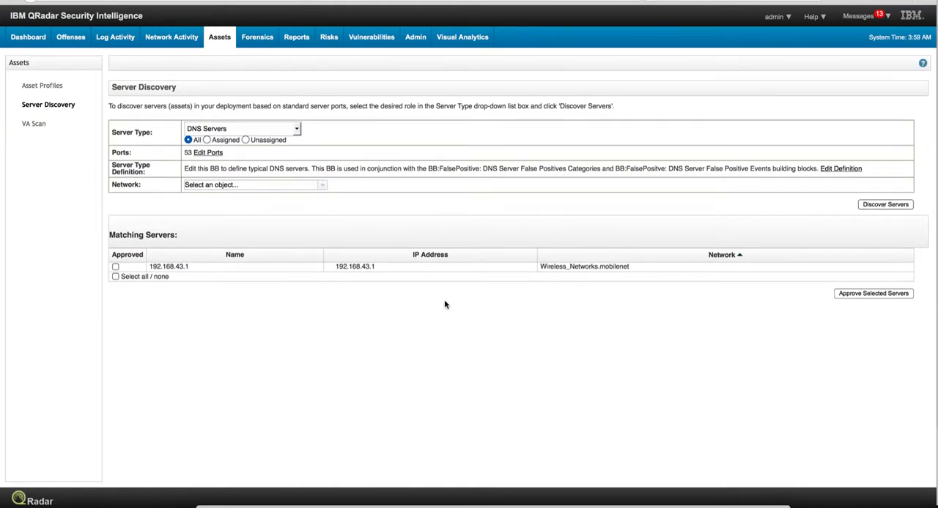
pyautogui.moveTo(590, 266)
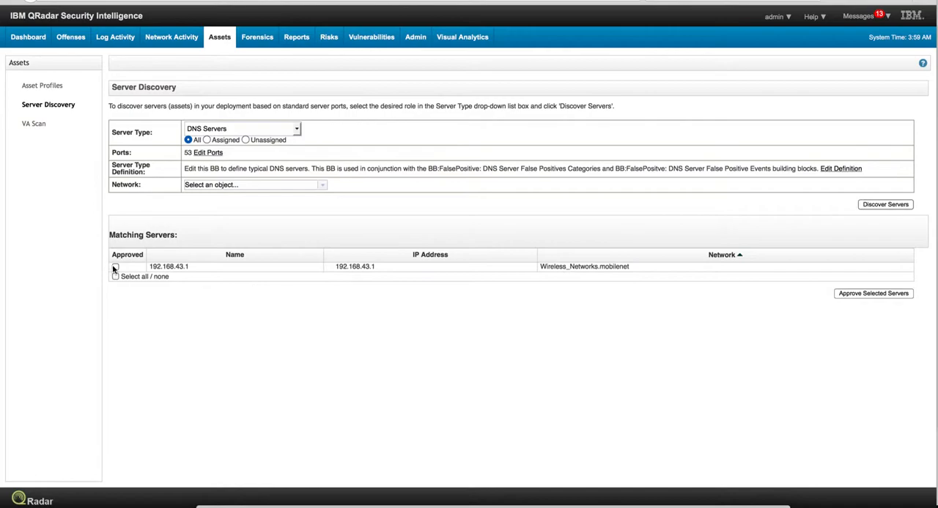
pyautogui.click(115, 267)
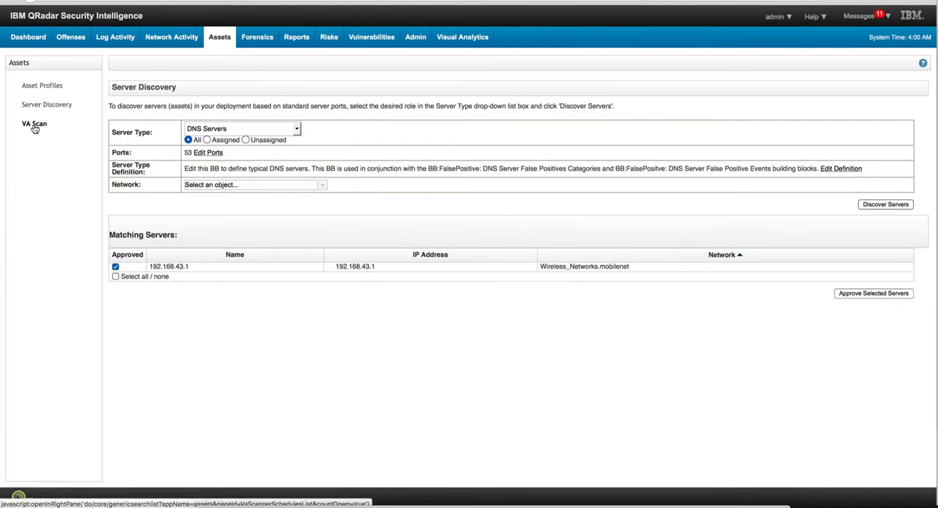
# Show the VA Scan list of 12 scans, sorted by the VA Scanner column
pyautogui.click(33, 124)
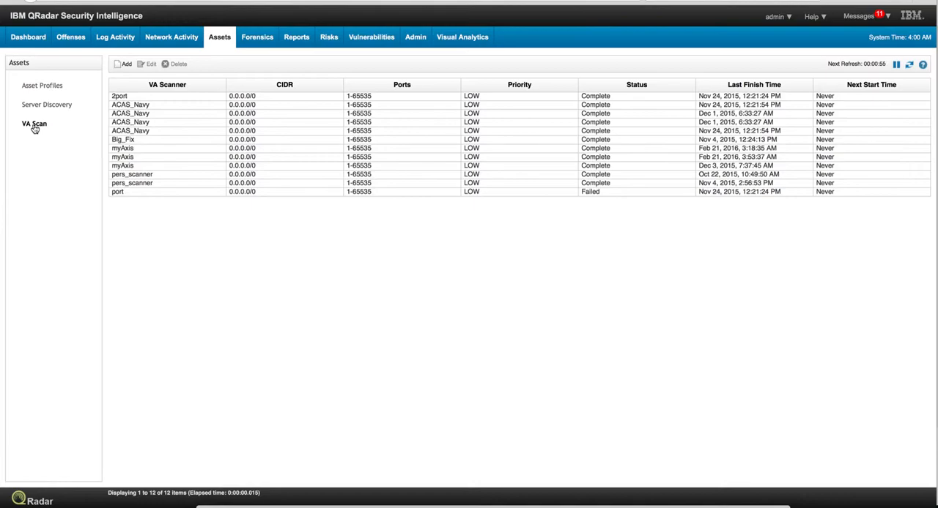
pyautogui.moveTo(133, 139)
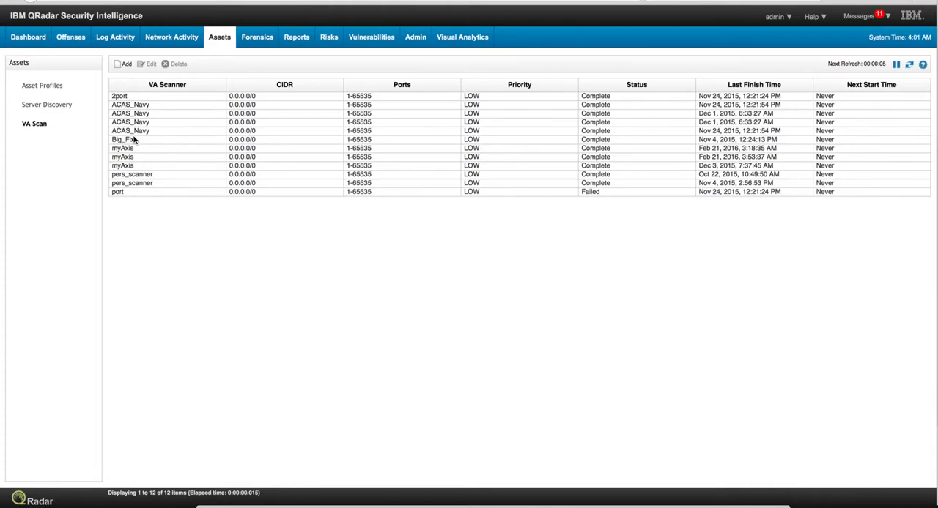
pyautogui.click(166, 84)
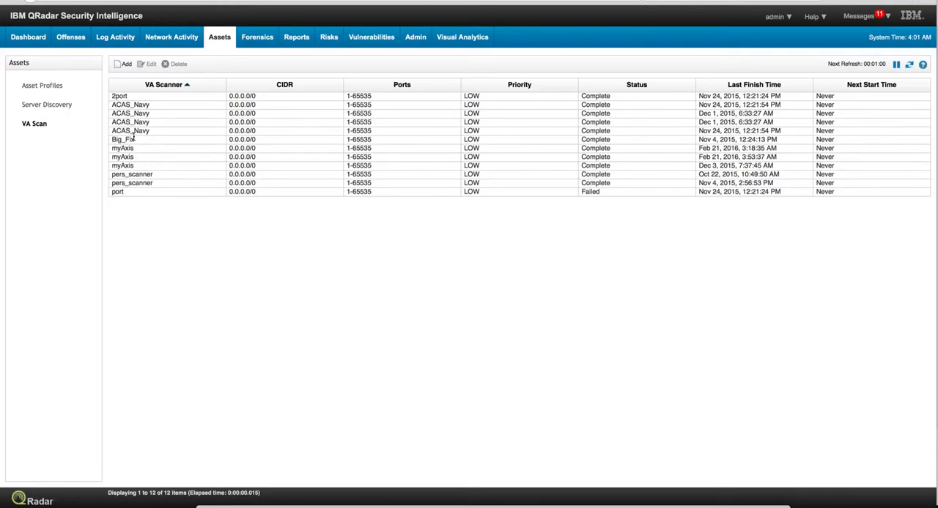